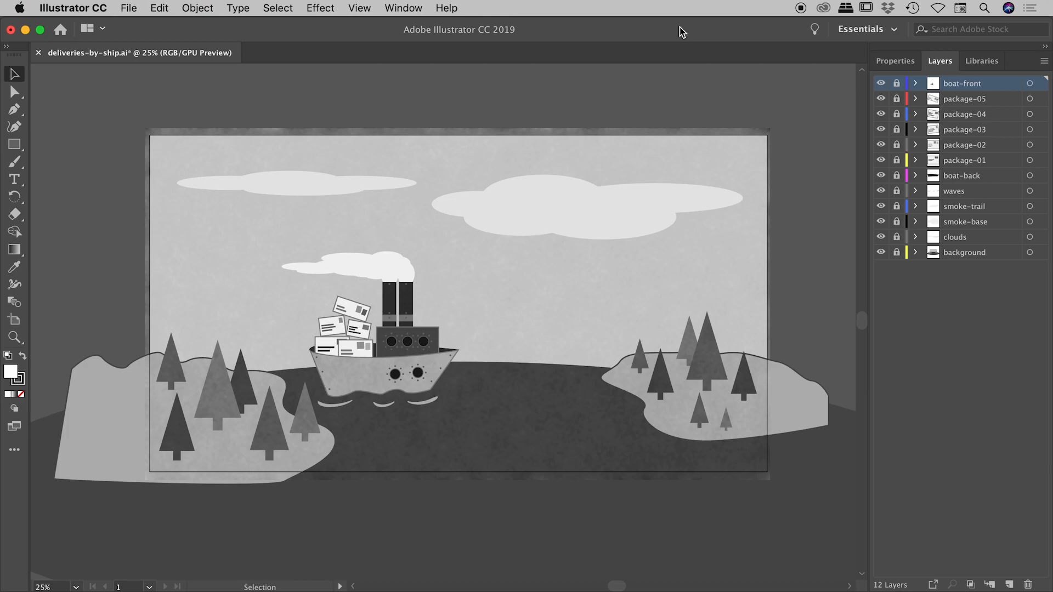
{"action": "mouse_move", "coordinate": [23, 80]}
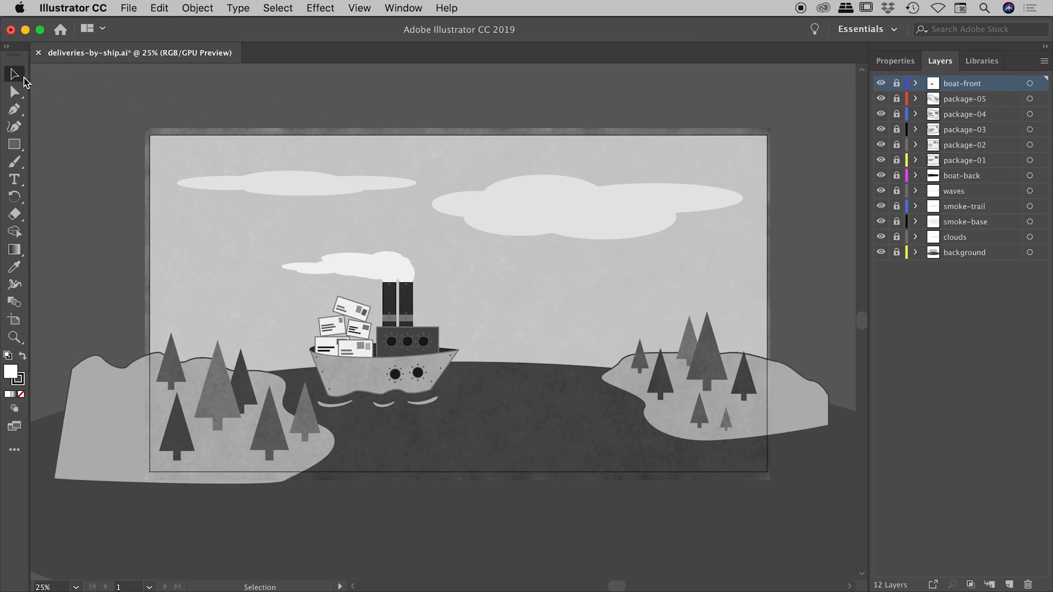
Show the screen mode menu from the toolbar, with Normal Screen Mode still current
{"action": "left_click", "coordinate": [14, 427]}
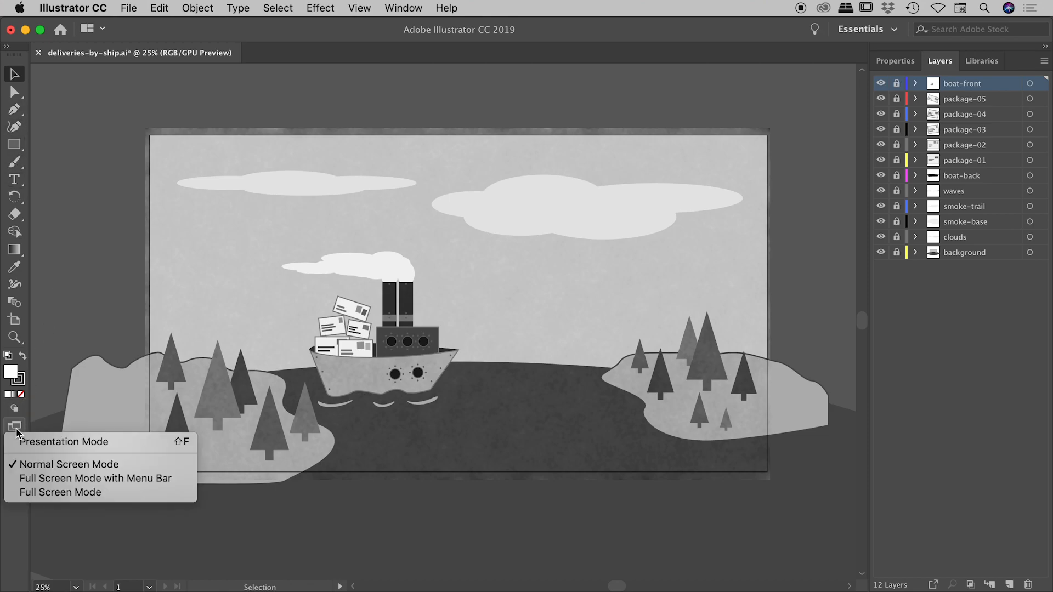
{"action": "mouse_move", "coordinate": [99, 464]}
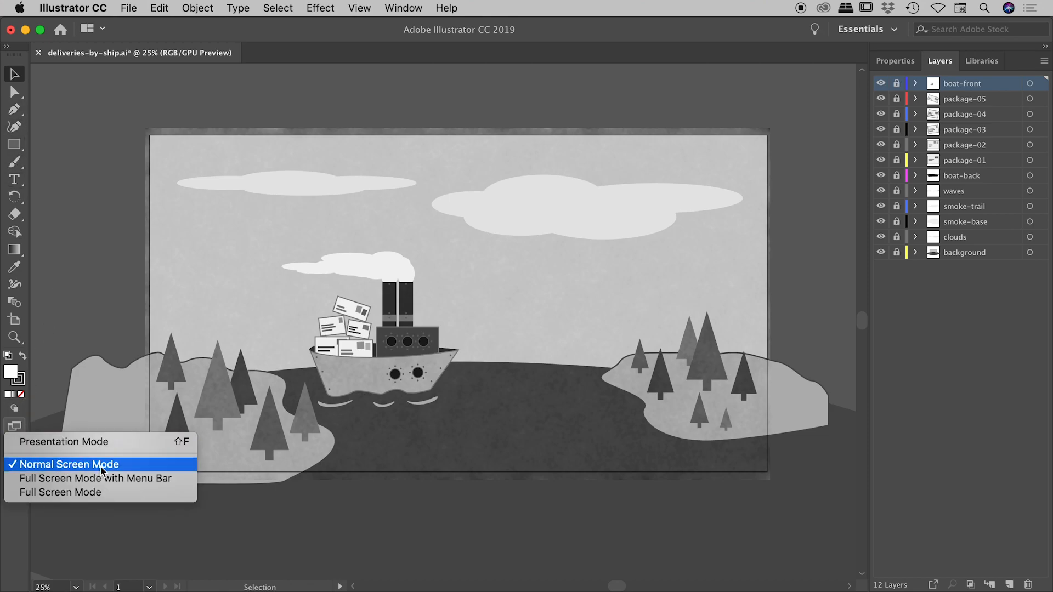
{"action": "mouse_move", "coordinate": [129, 473]}
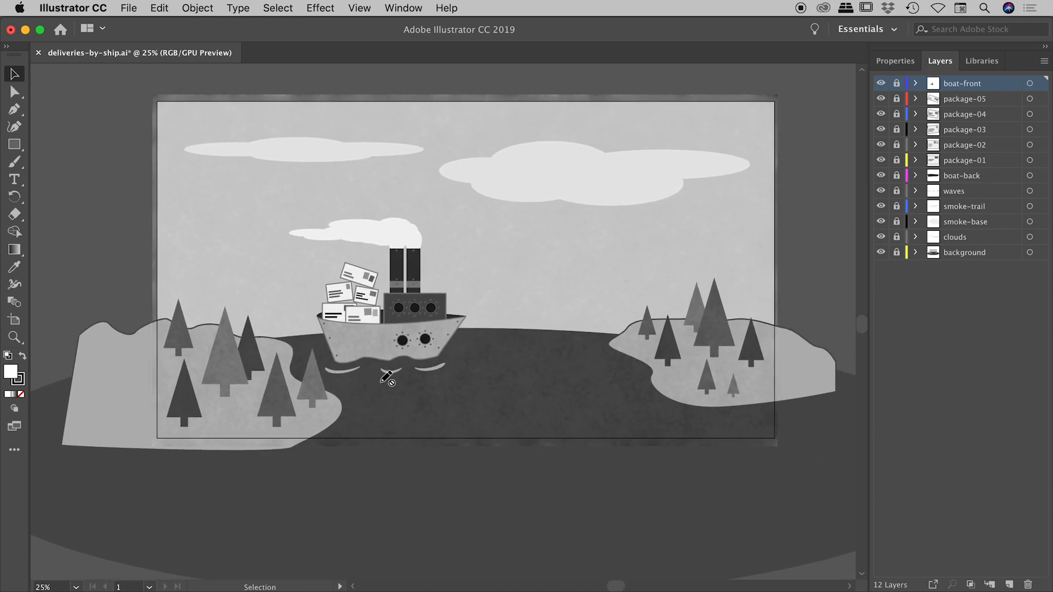
{"action": "mouse_move", "coordinate": [365, 8]}
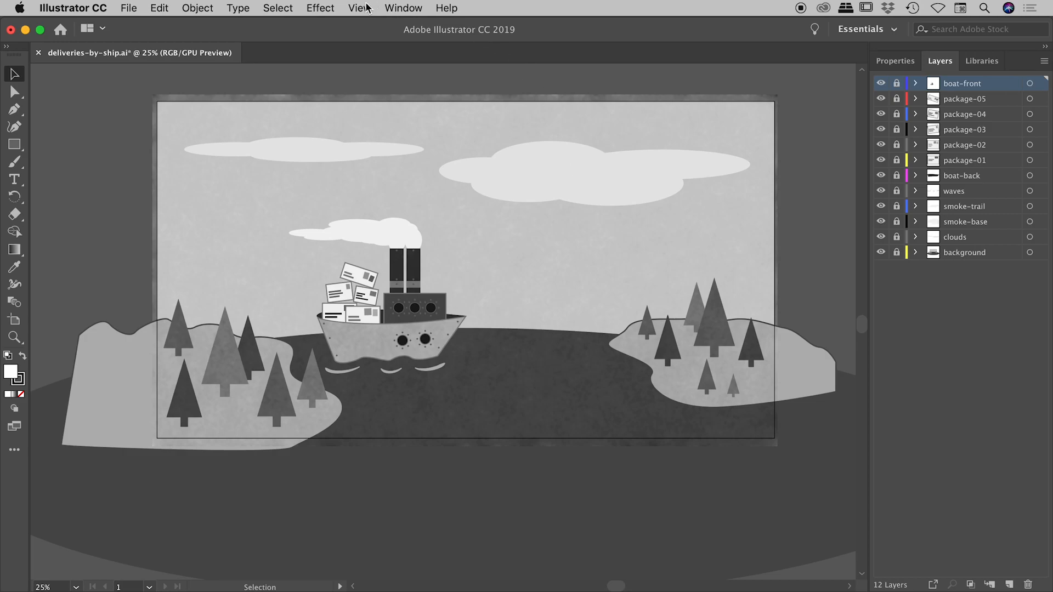
{"action": "left_click", "coordinate": [360, 8]}
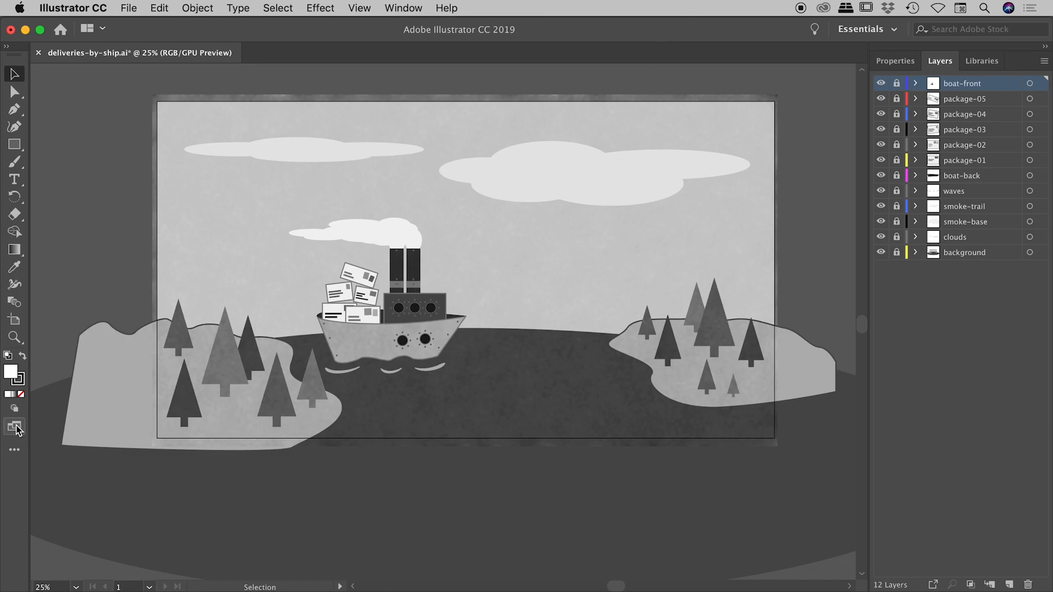
{"action": "left_click", "coordinate": [15, 428]}
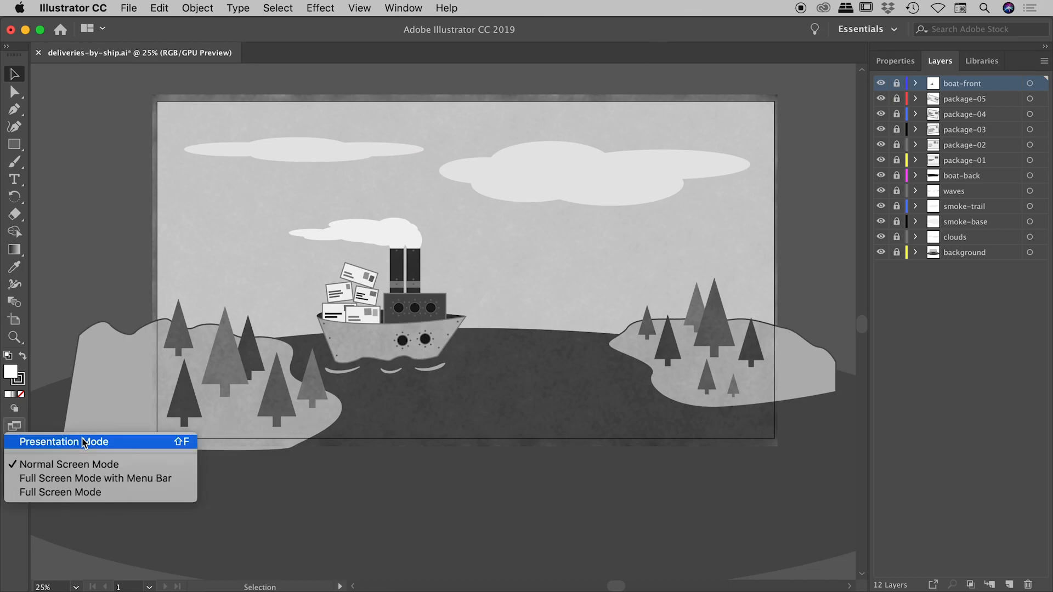
{"action": "mouse_move", "coordinate": [137, 449]}
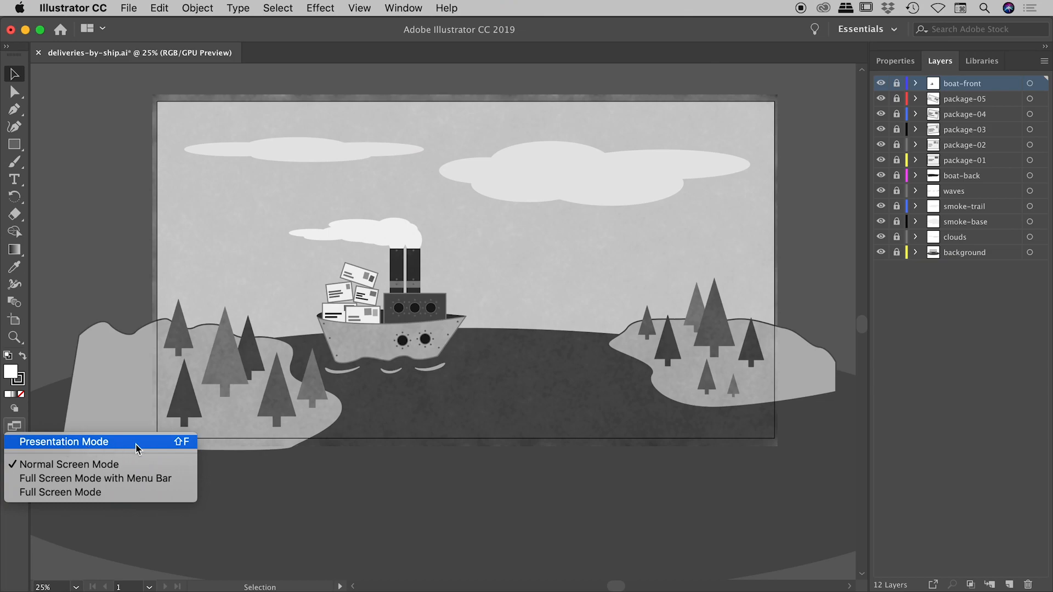
{"action": "mouse_move", "coordinate": [209, 451]}
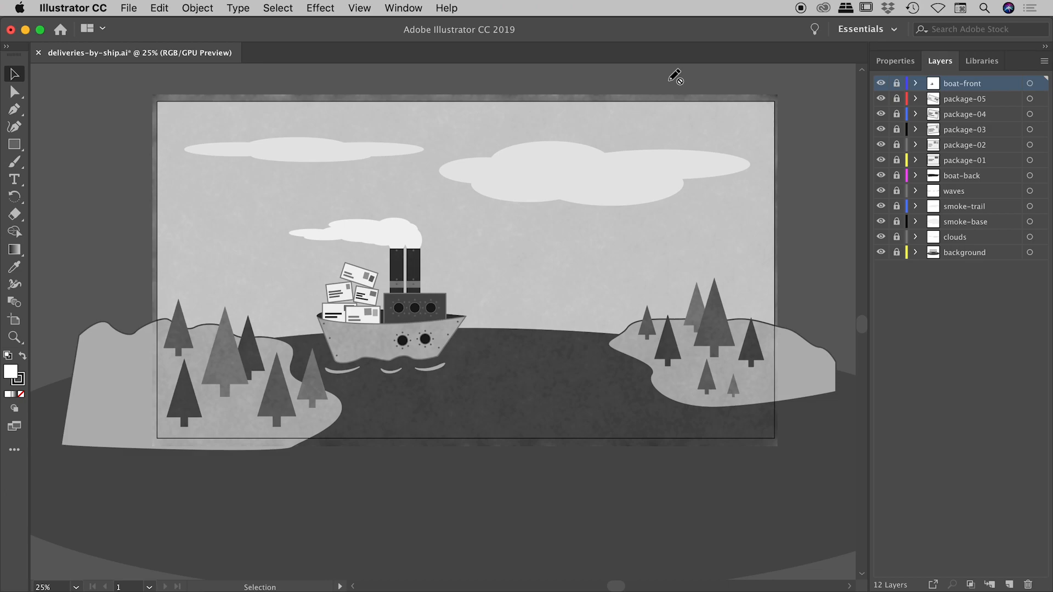
{"action": "mouse_move", "coordinate": [576, 98]}
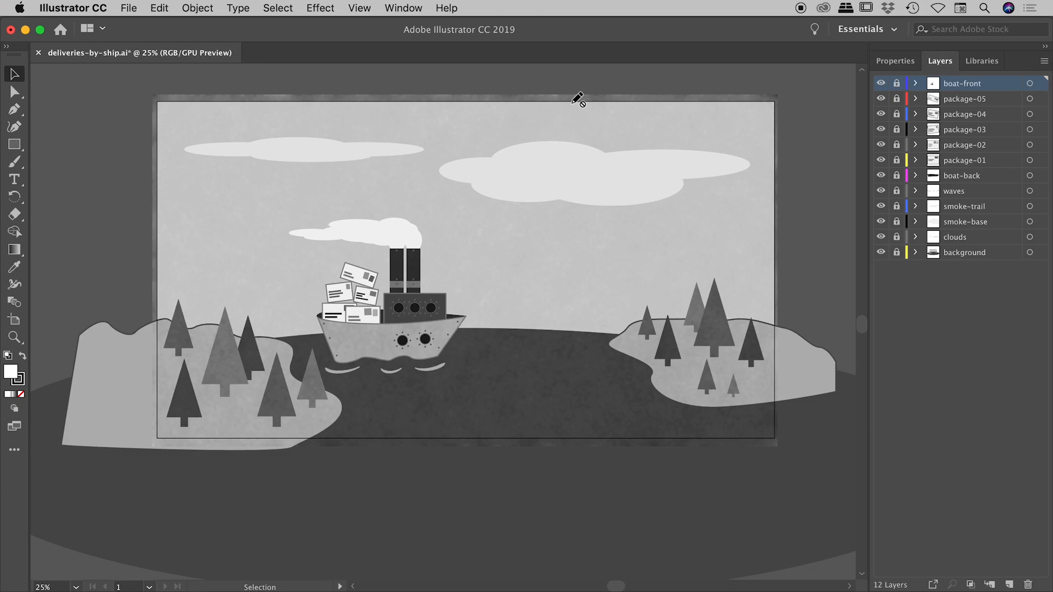